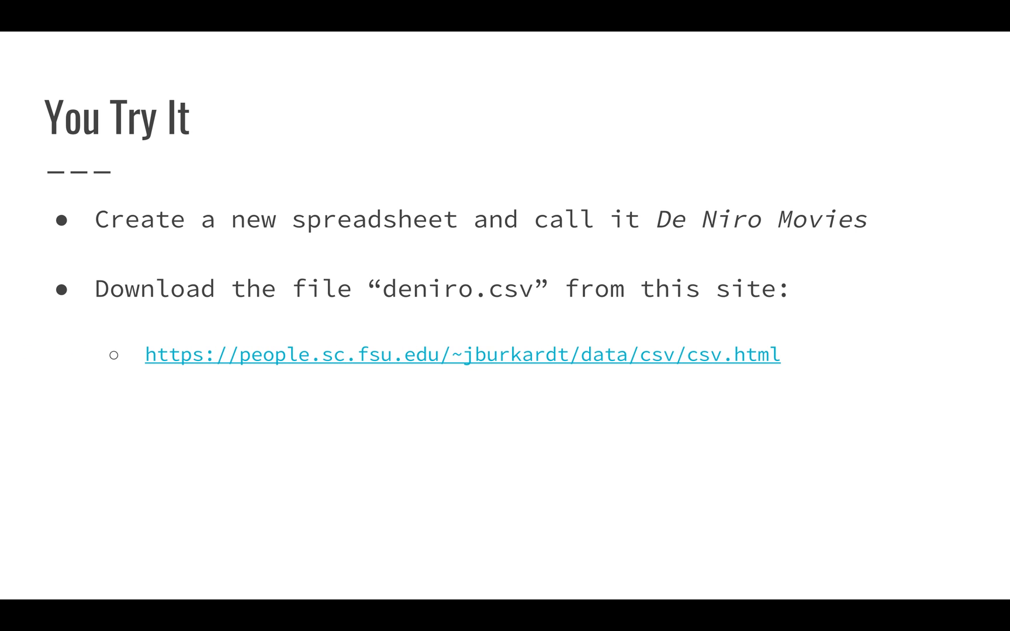
- Advance to the You Try It slide on resizing columns and bold, italic, 11-point Open Sans headers
key(Right)
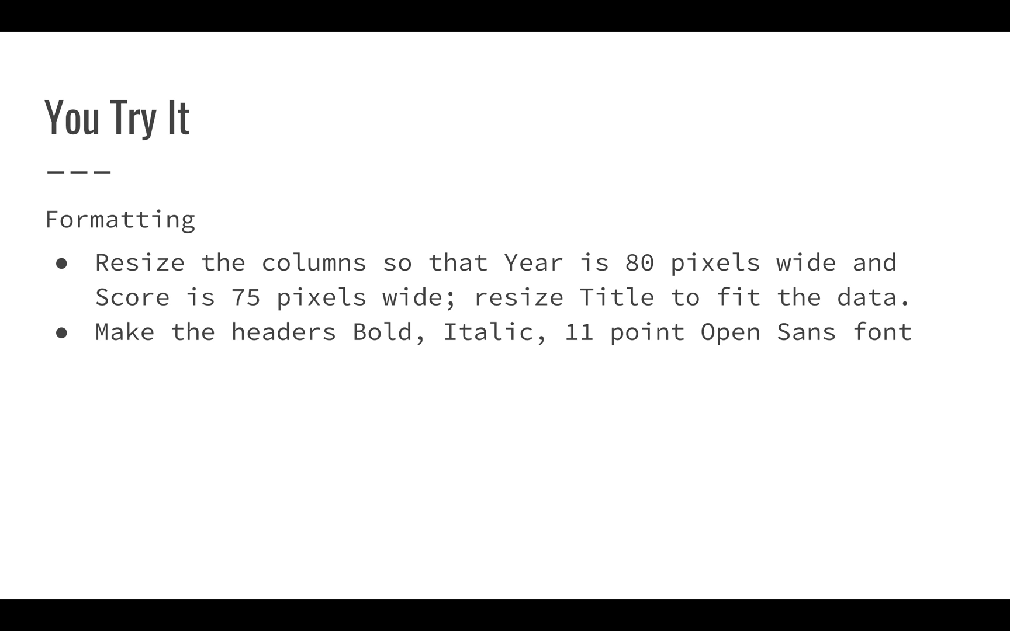